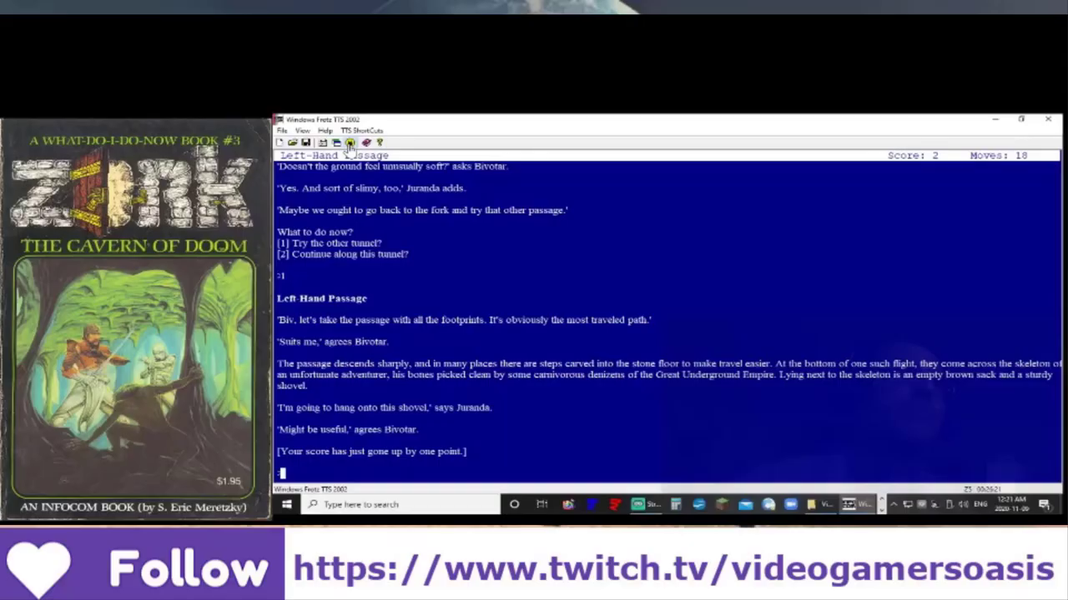
{"action": "mouse_move", "coordinate": [498, 292]}
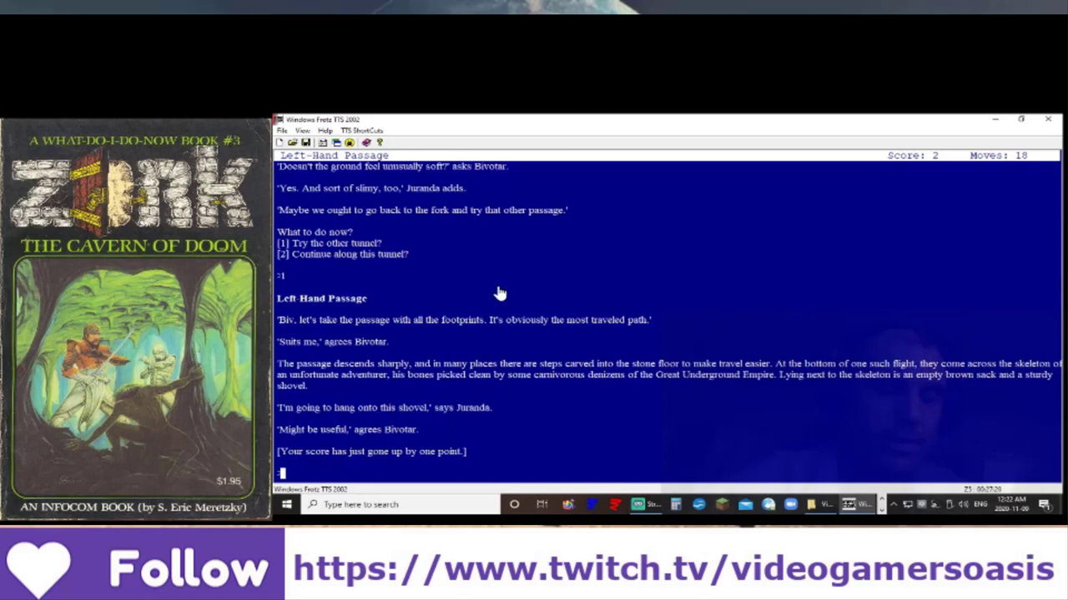
Step: Enter 'n' at the prompt to continue from the Left-Hand Passage to the Large Cavern
{"action": "type", "text": "n"}
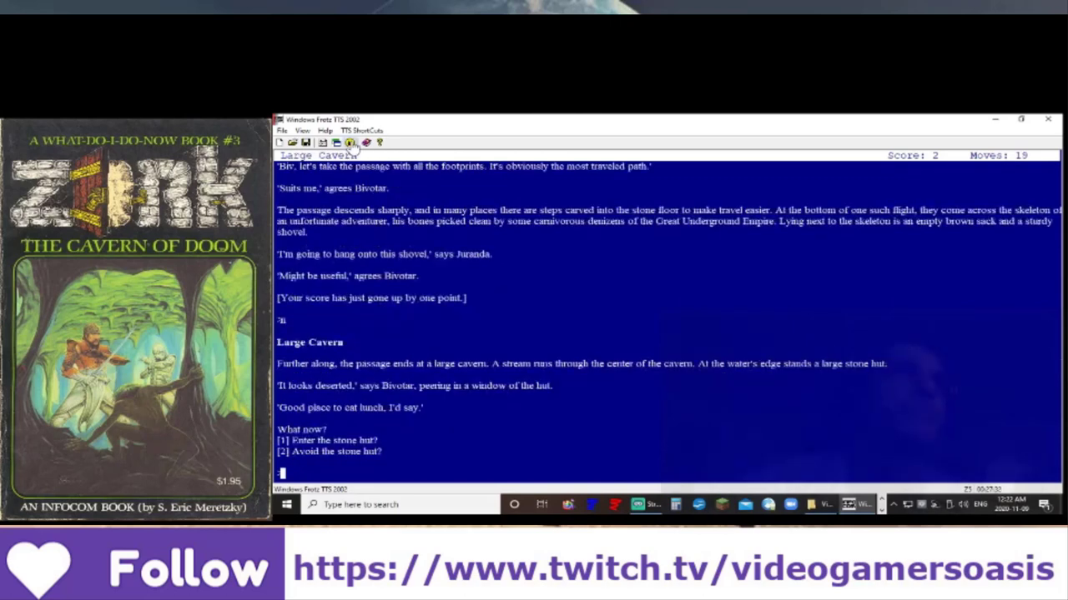
{"action": "mouse_move", "coordinate": [562, 260]}
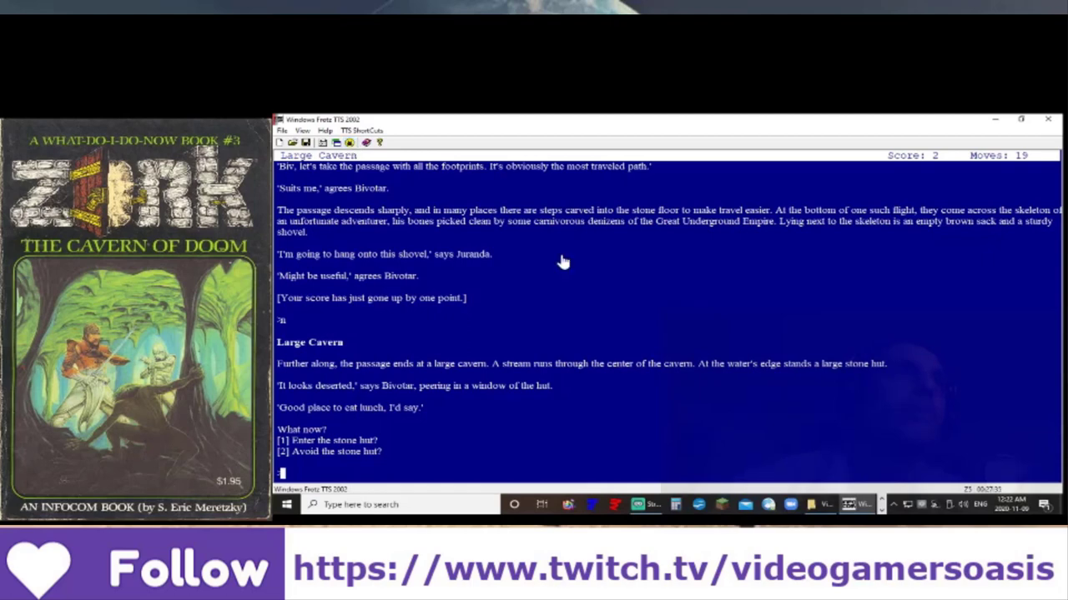
{"action": "mouse_move", "coordinate": [567, 255]}
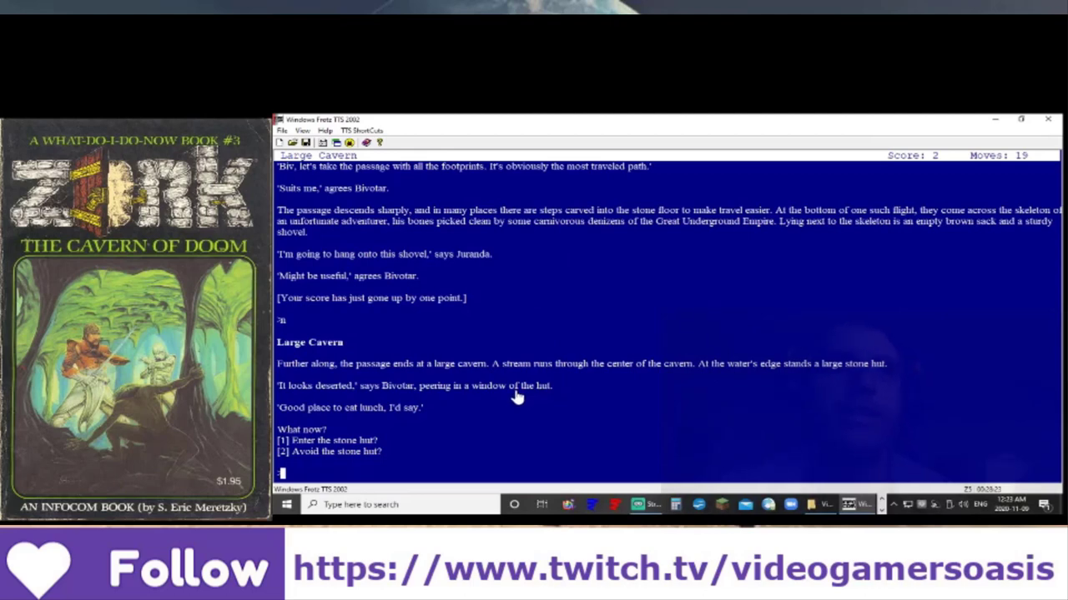
{"action": "type", "text": "1"}
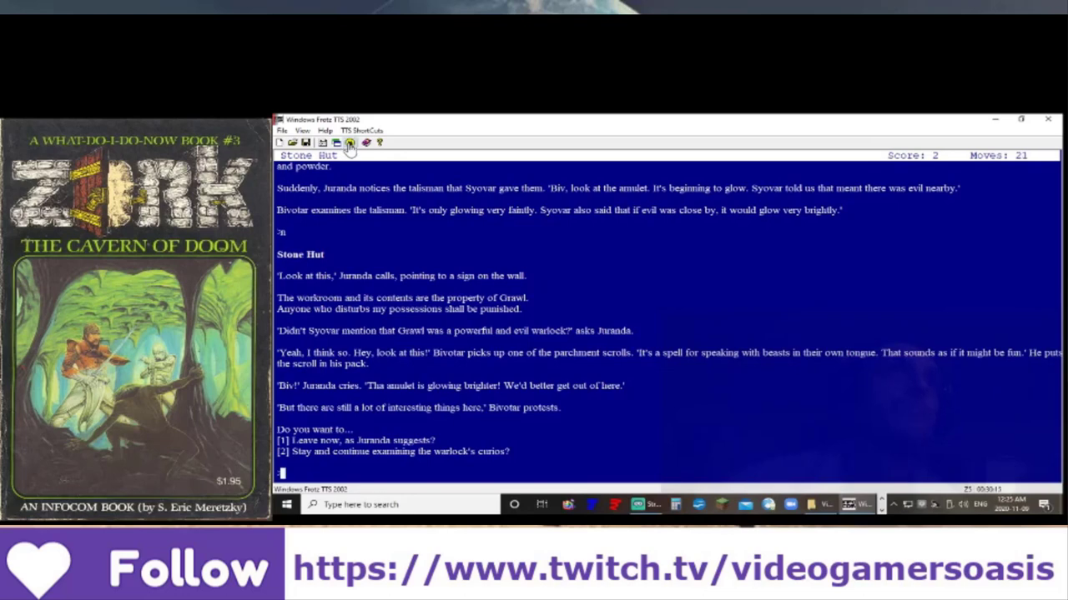
{"action": "mouse_move", "coordinate": [524, 251]}
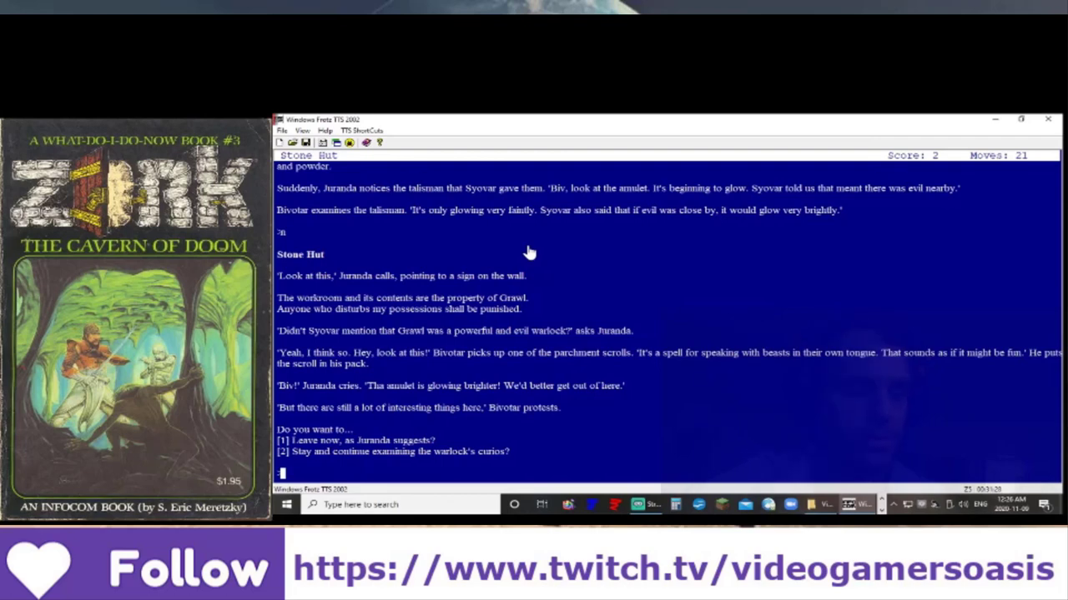
Step: Choose option 1 to leave the stone hut, reaching the Small Round Room marked with an X
{"action": "type", "text": "1"}
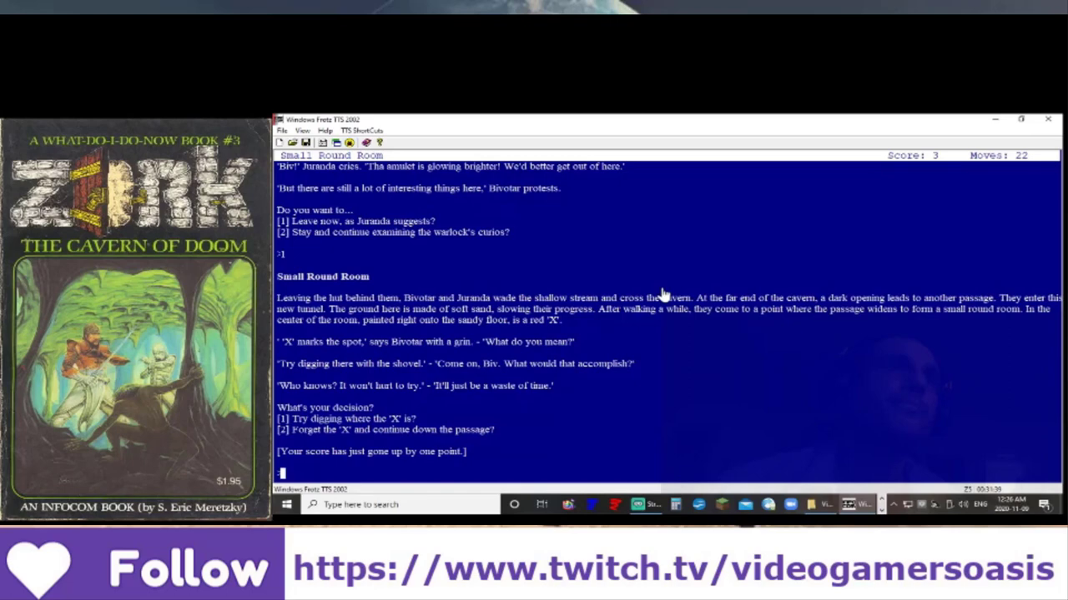
{"action": "mouse_move", "coordinate": [687, 239]}
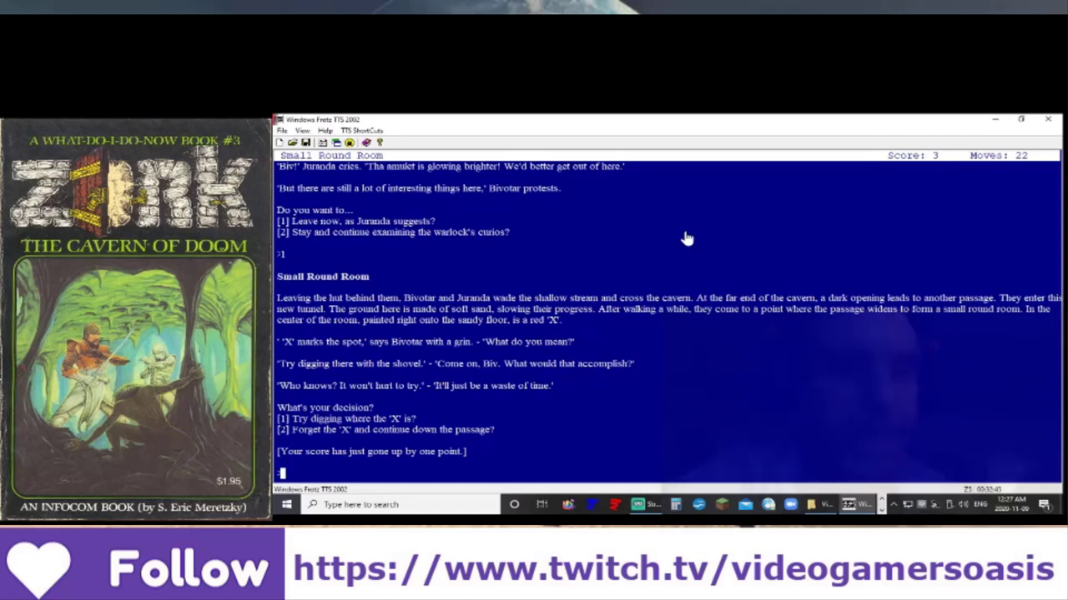
Step: Enter option 1 at the Small Round Room prompt to try digging at the X
{"action": "type", "text": "1"}
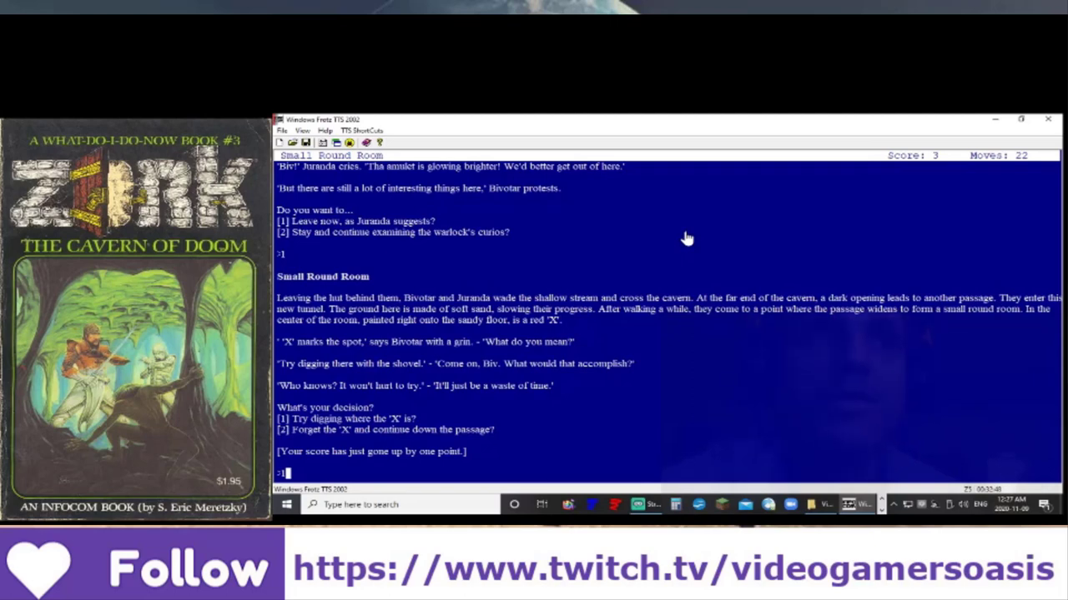
Step: Submit the dig choice so Bivotar uncovers and pockets the giant ruby
{"action": "key", "text": "Return"}
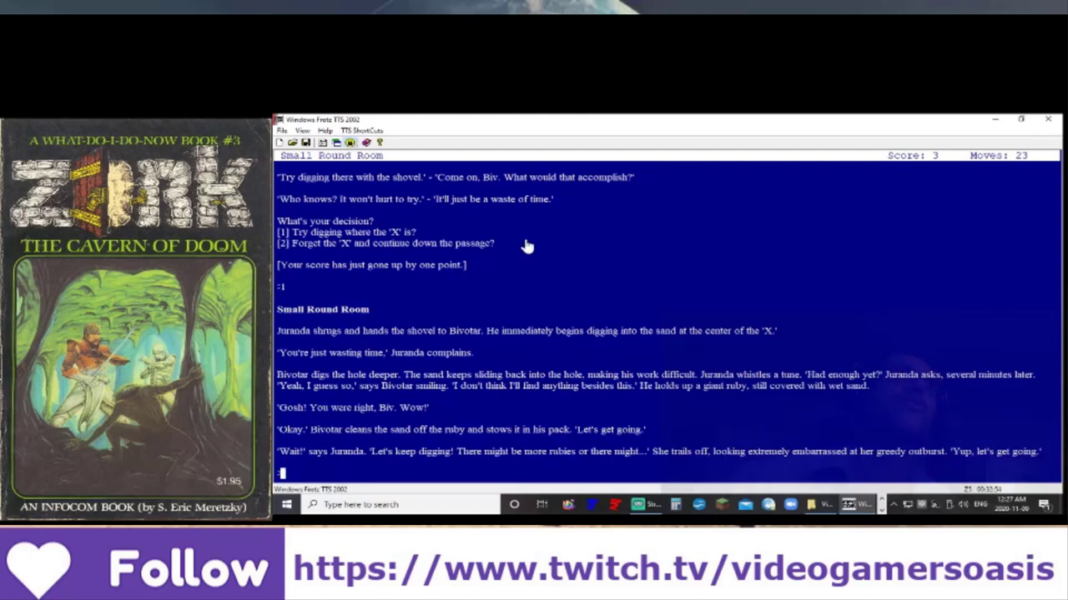
{"action": "mouse_move", "coordinate": [548, 240]}
{"action": "type", "text": "n"}
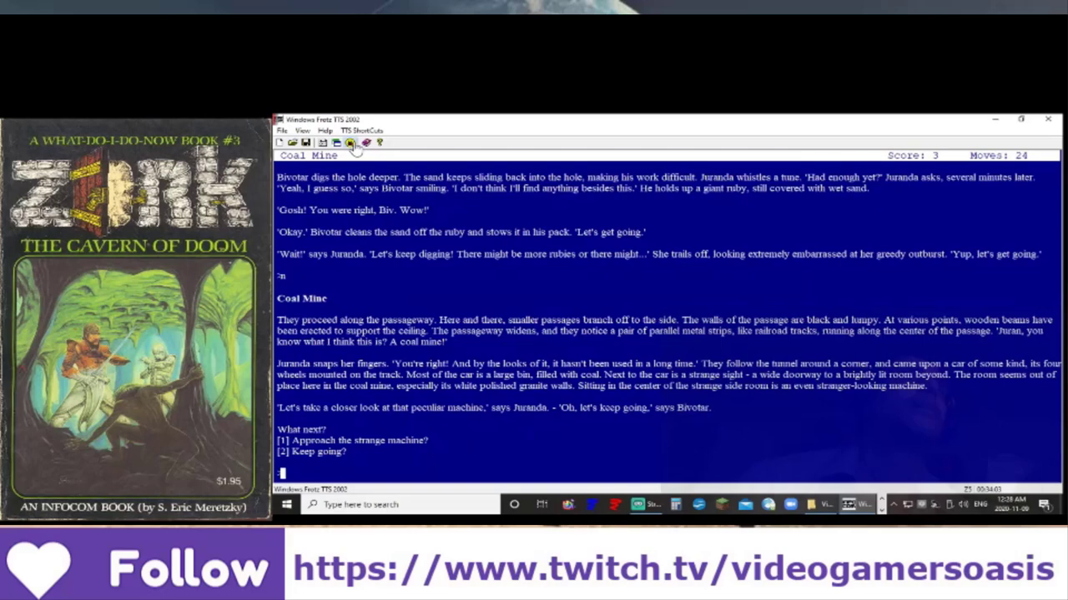
{"action": "mouse_move", "coordinate": [357, 230]}
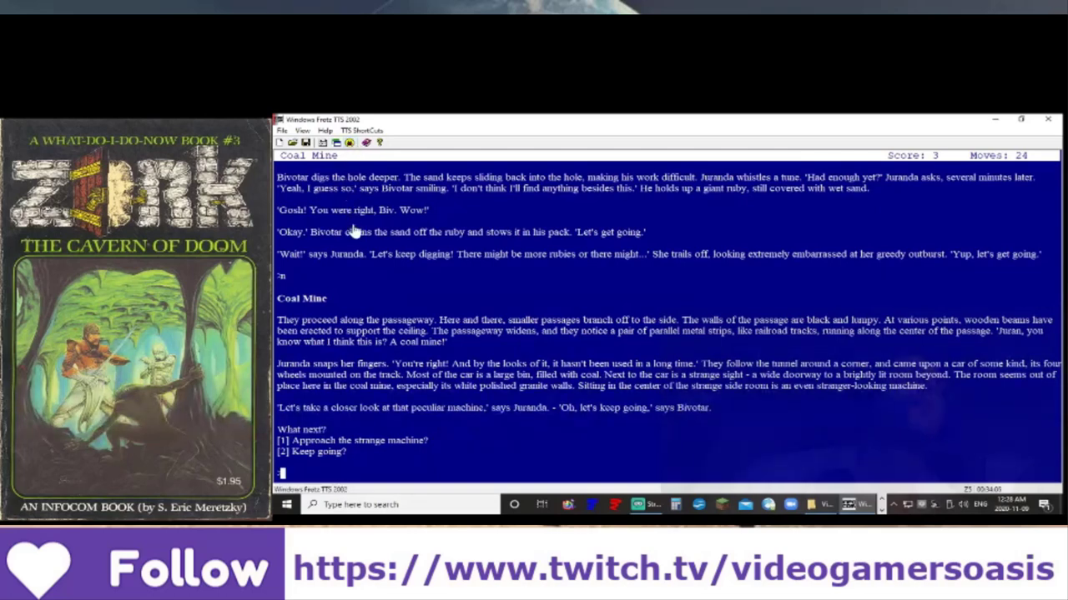
{"action": "mouse_move", "coordinate": [457, 414]}
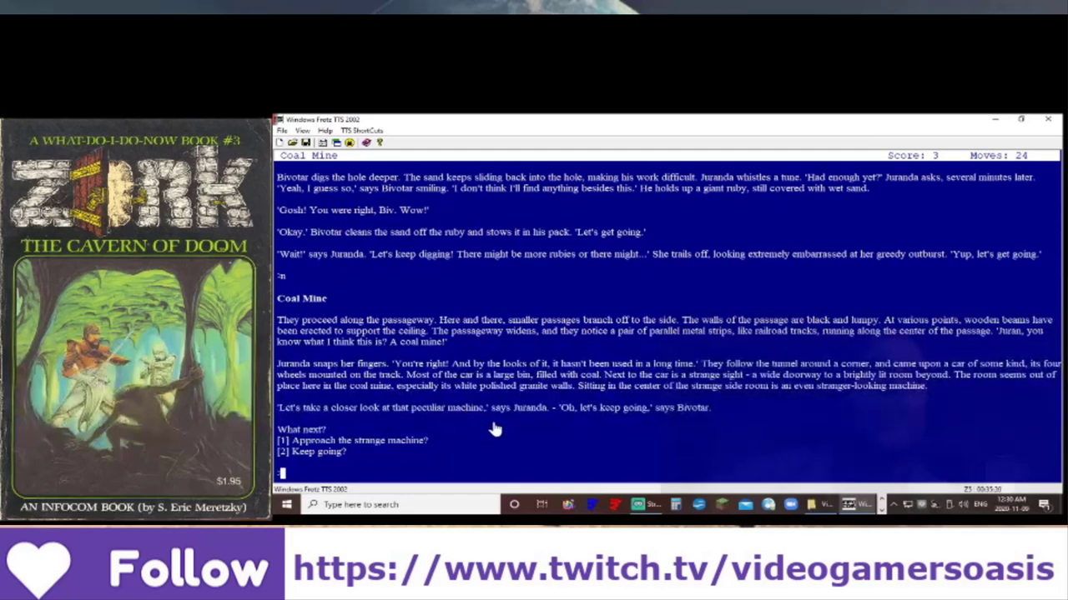
{"action": "mouse_move", "coordinate": [591, 440]}
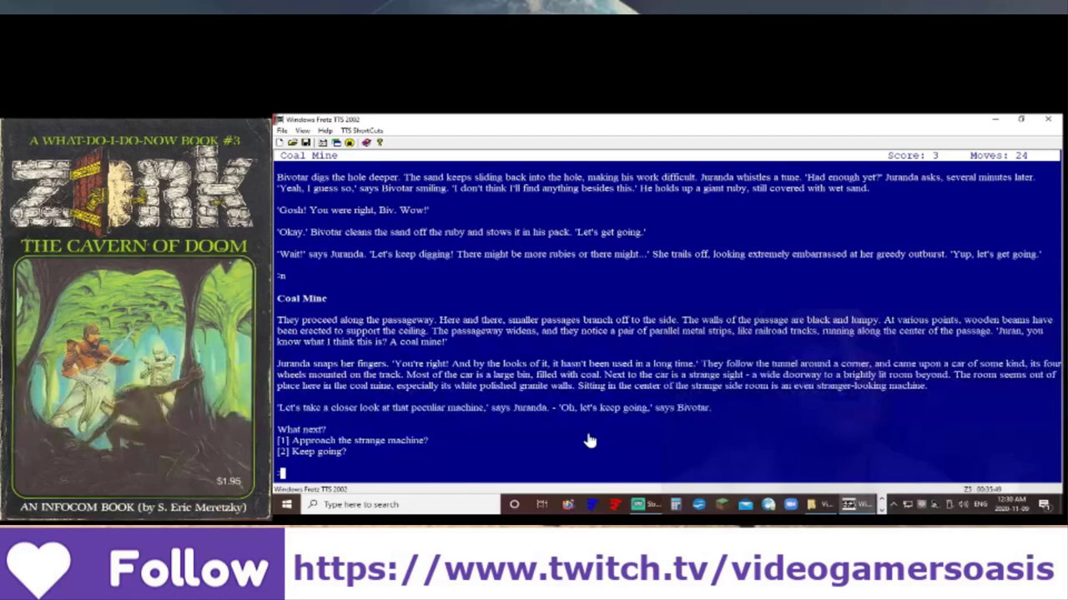
Step: Choose option 1 in the Brightly Lit Room so Jurunda loads the compressor and opens its lid
{"action": "type", "text": "1"}
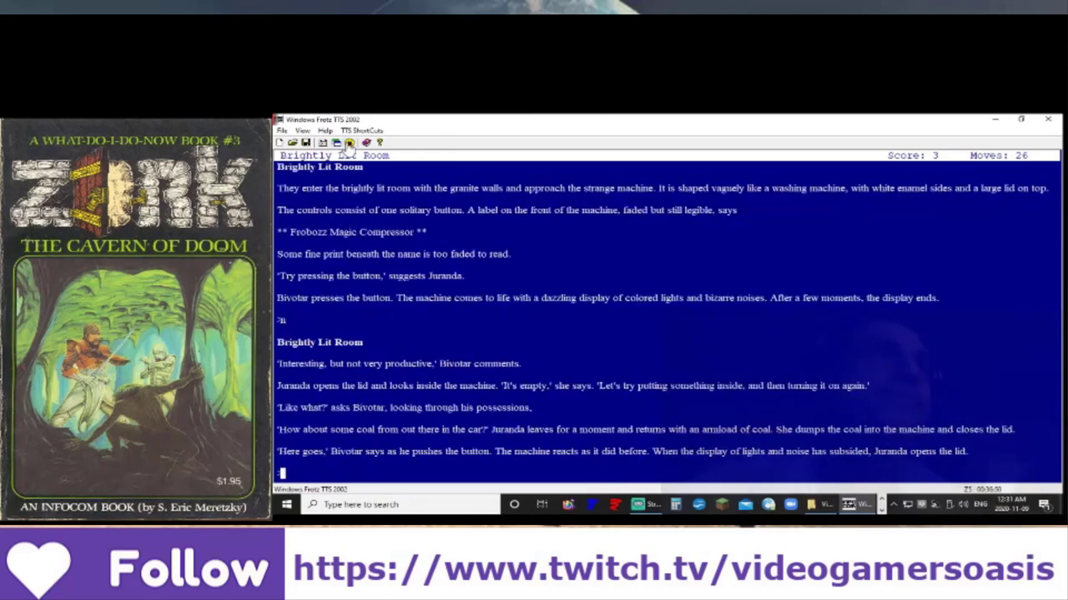
{"action": "mouse_move", "coordinate": [394, 187]}
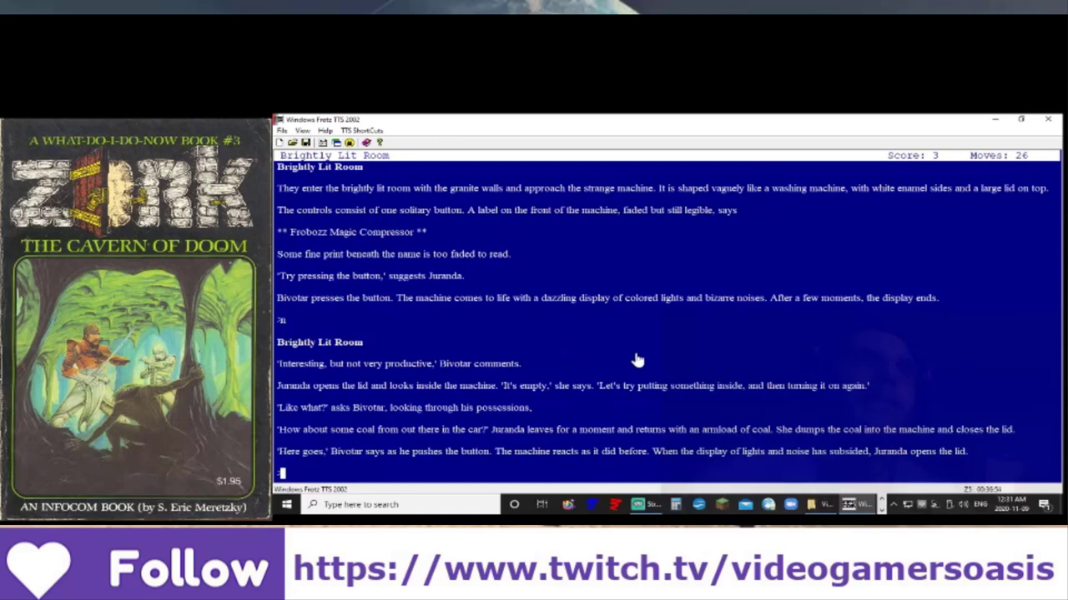
{"action": "mouse_move", "coordinate": [811, 317]}
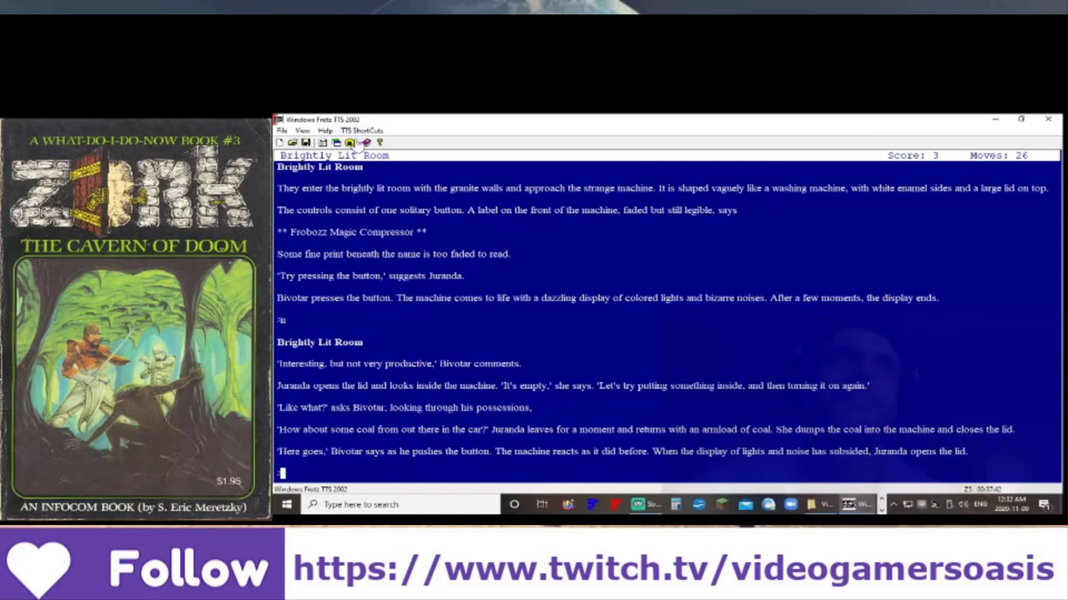
{"action": "mouse_move", "coordinate": [387, 160]}
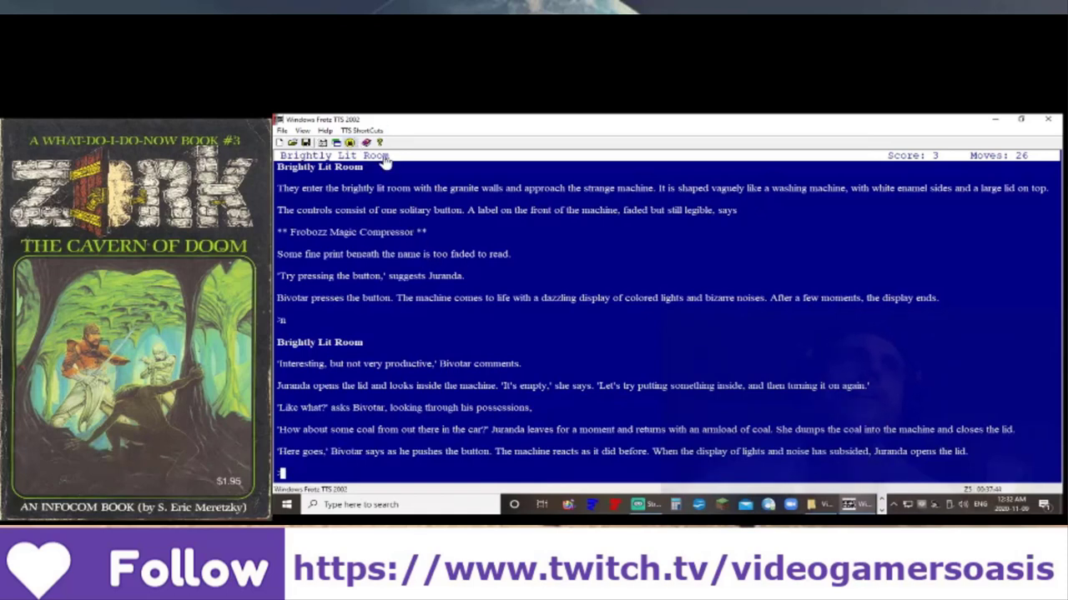
{"action": "mouse_move", "coordinate": [338, 413]}
{"action": "type", "text": "n"}
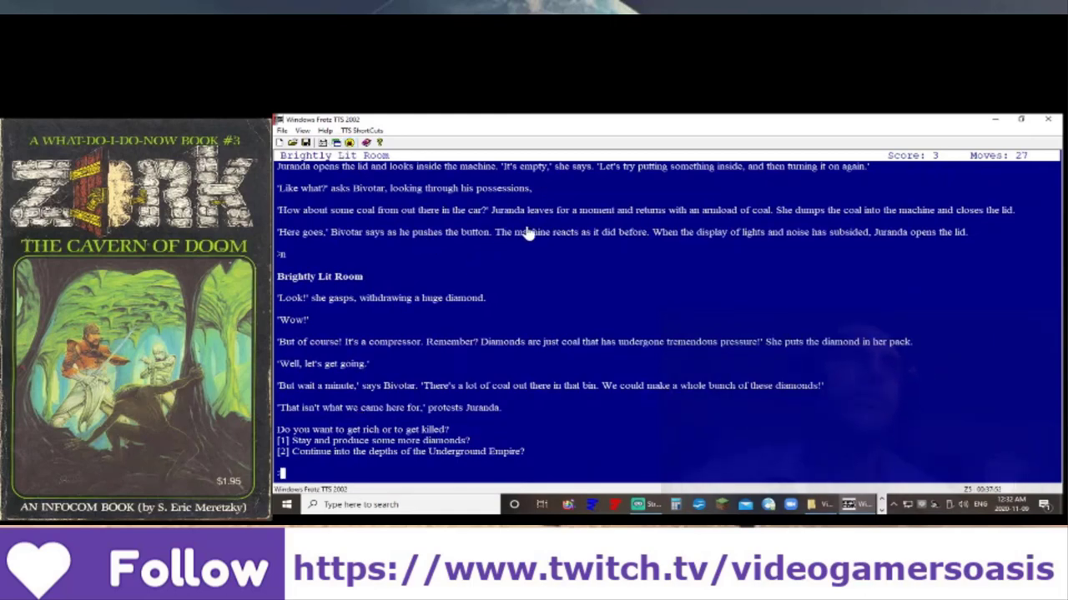
{"action": "mouse_move", "coordinate": [564, 221]}
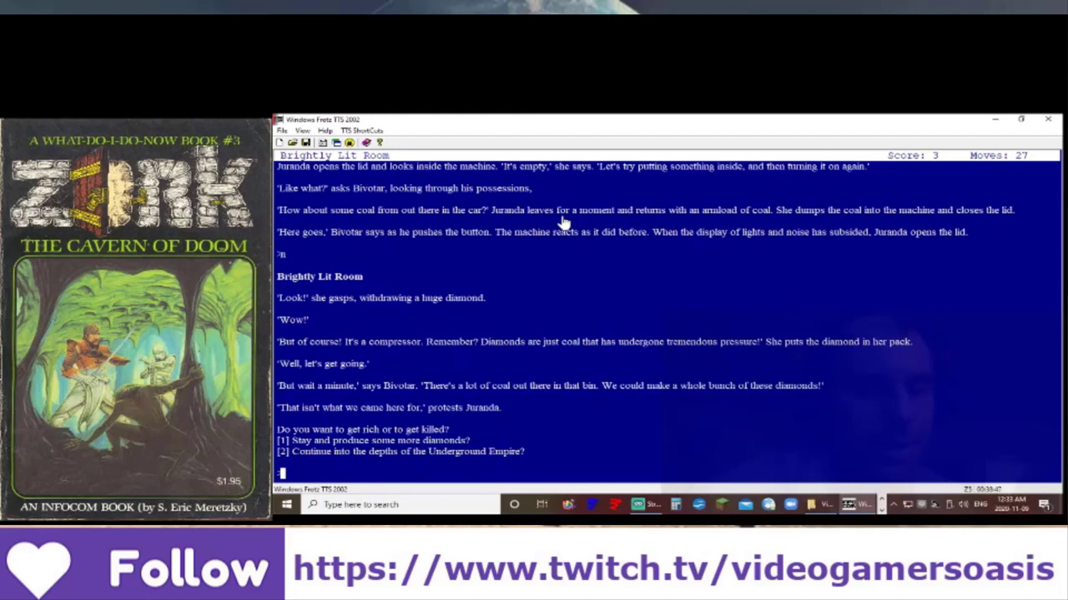
{"action": "type", "text": "2"}
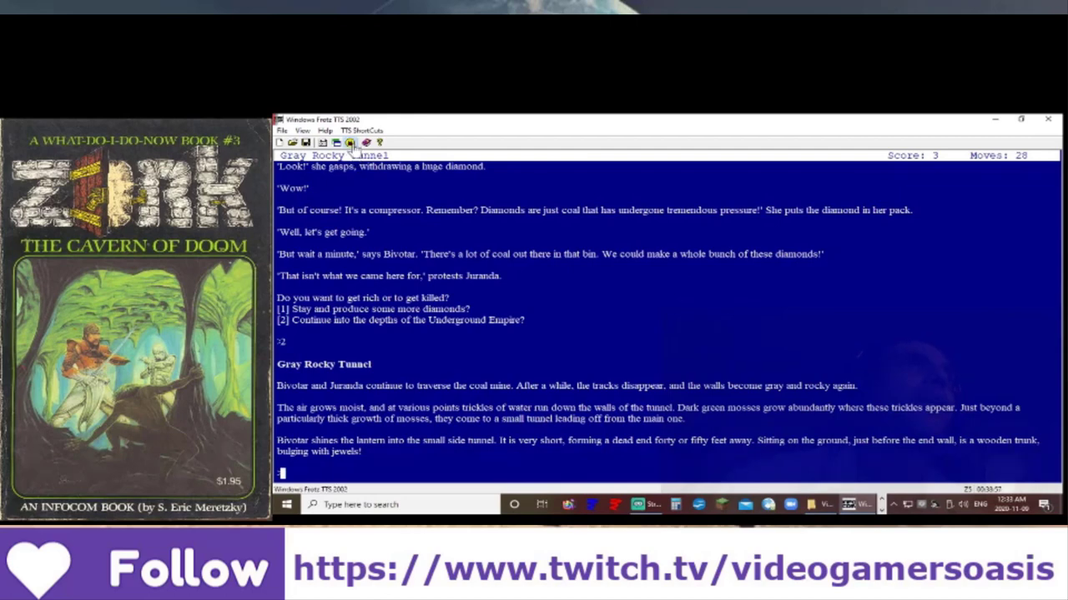
{"action": "mouse_move", "coordinate": [517, 275]}
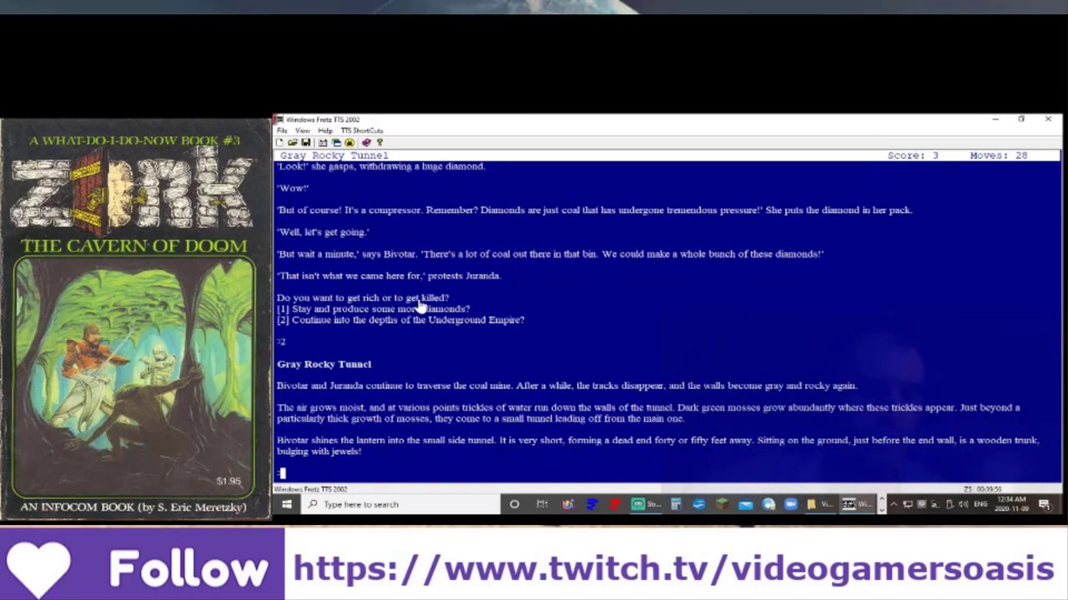
Step: Enter 'o' to continue into the depths, reaching the Gray Rocky Tunnel with the jewel-filled trunk
{"action": "type", "text": "o"}
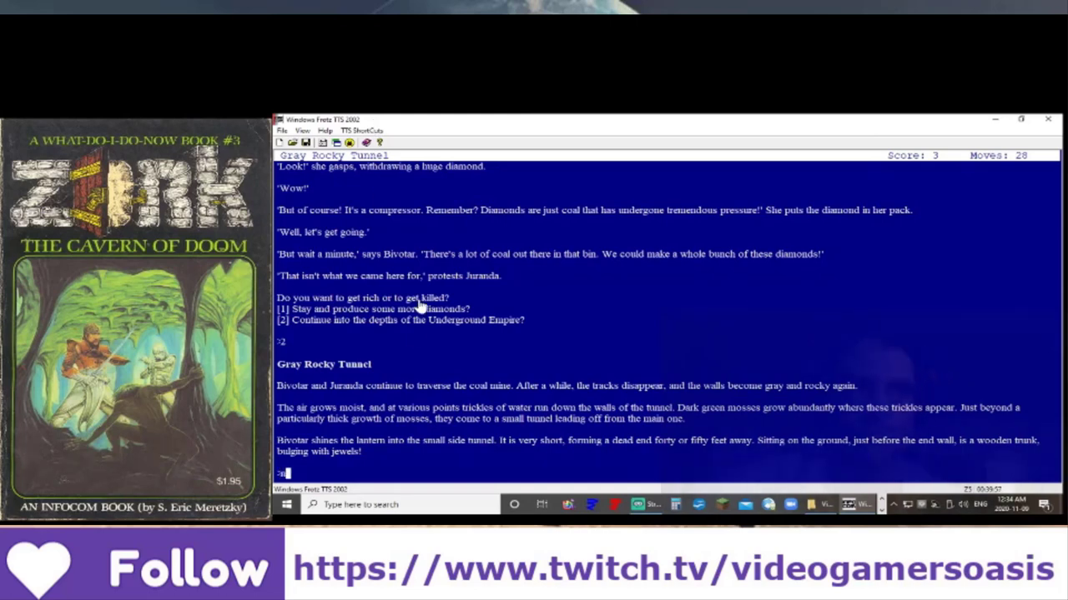